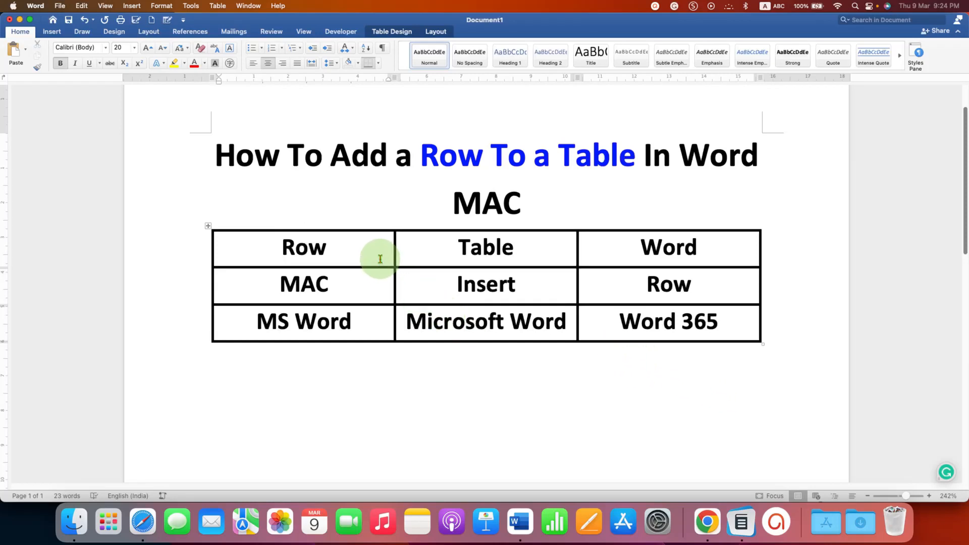
Insert one blank row above and one below the MAC row using Layout tools.
{"action": "left_click", "coordinate": [284, 247]}
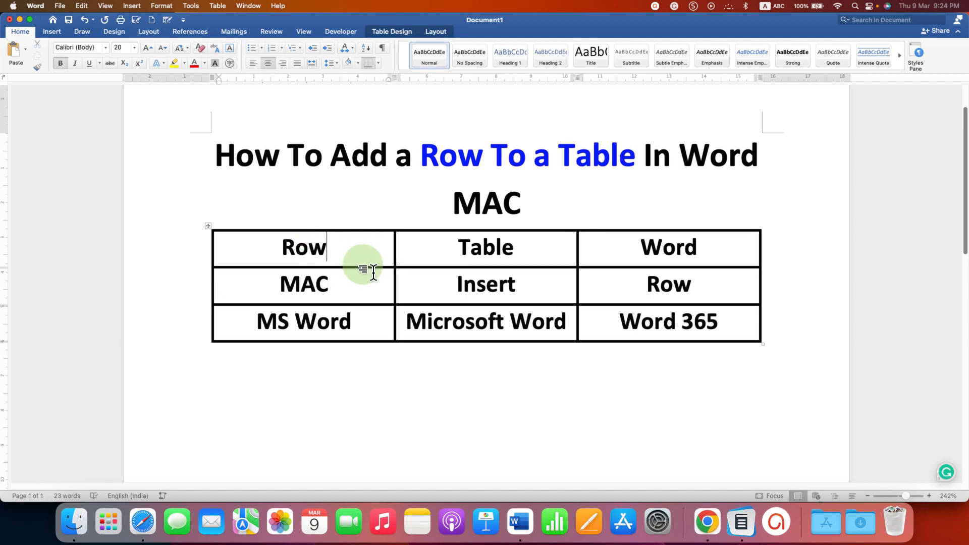
{"action": "mouse_move", "coordinate": [360, 284]}
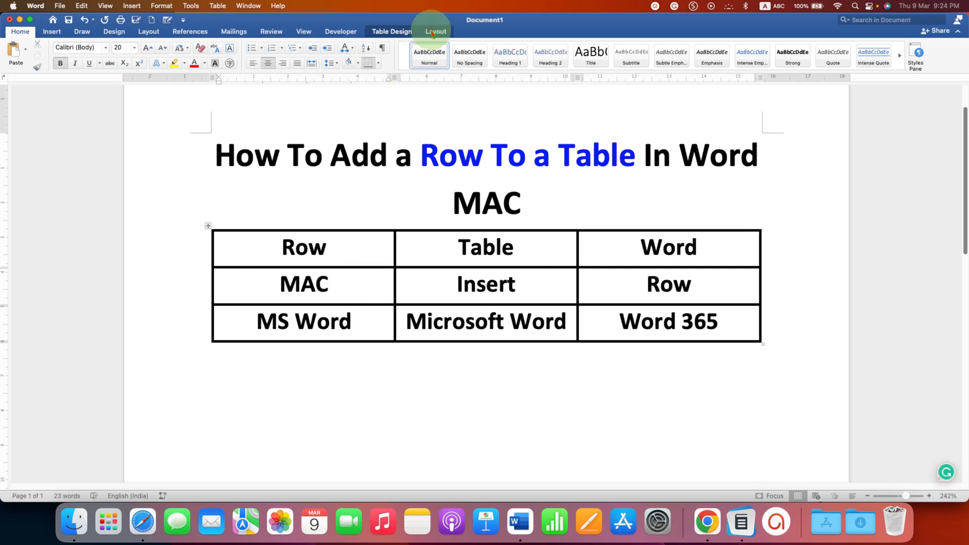
{"action": "left_click", "coordinate": [436, 31]}
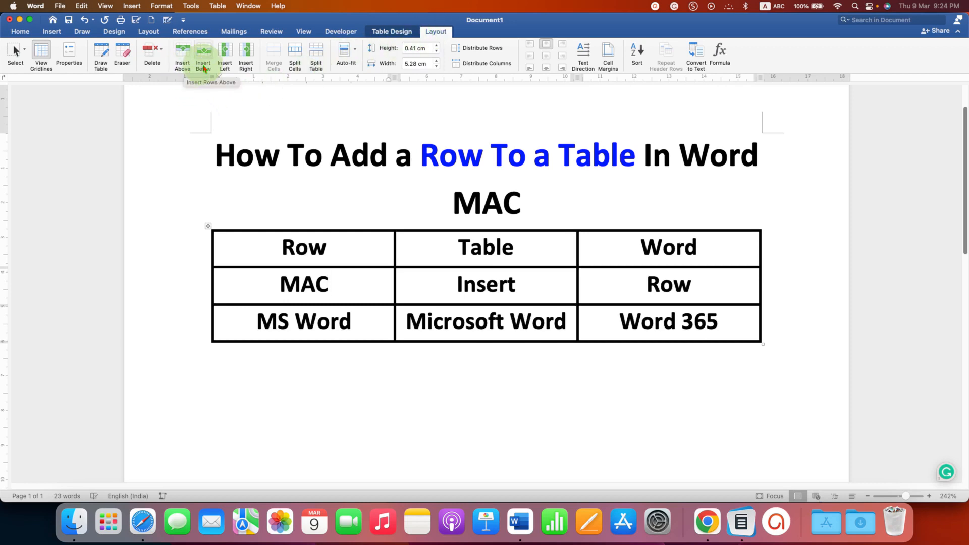
{"action": "mouse_move", "coordinate": [203, 55]}
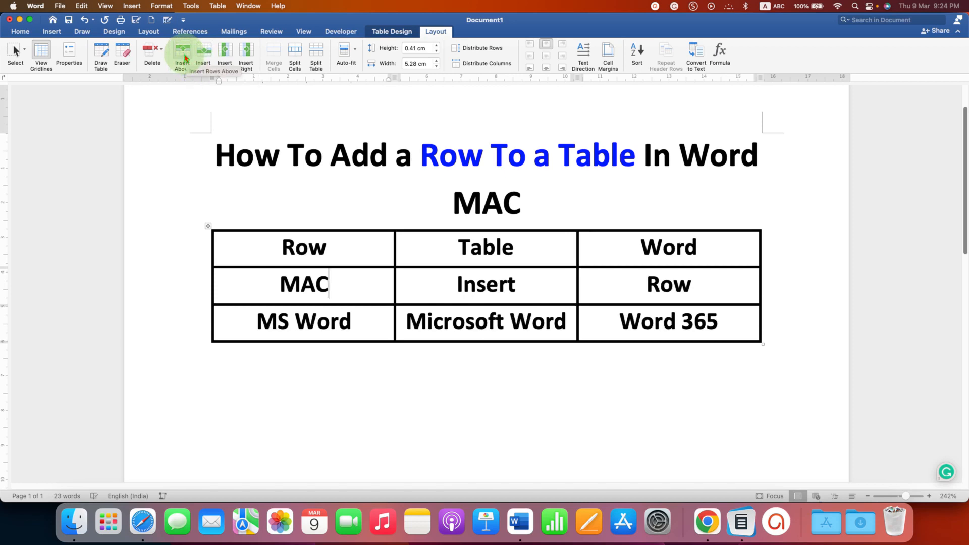
{"action": "left_click", "coordinate": [181, 55]}
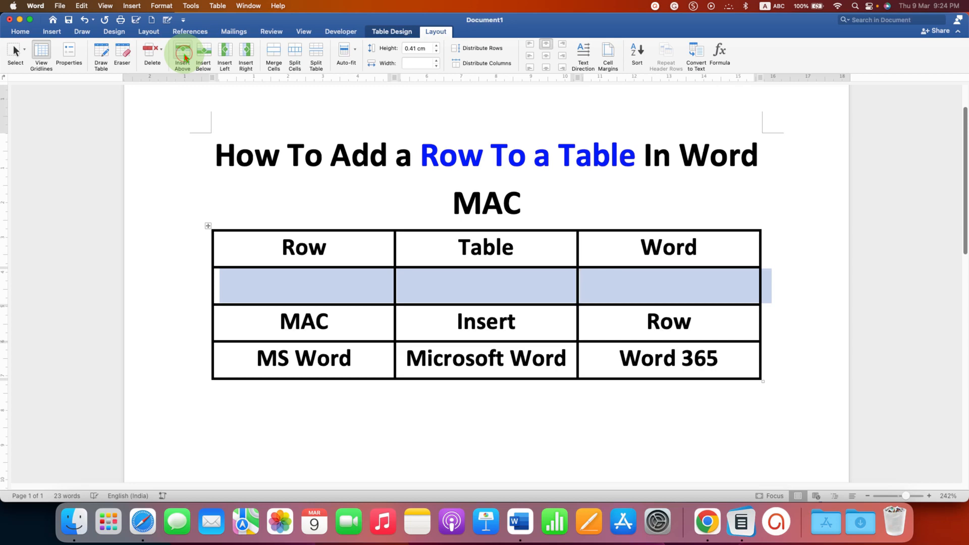
{"action": "mouse_move", "coordinate": [235, 179]}
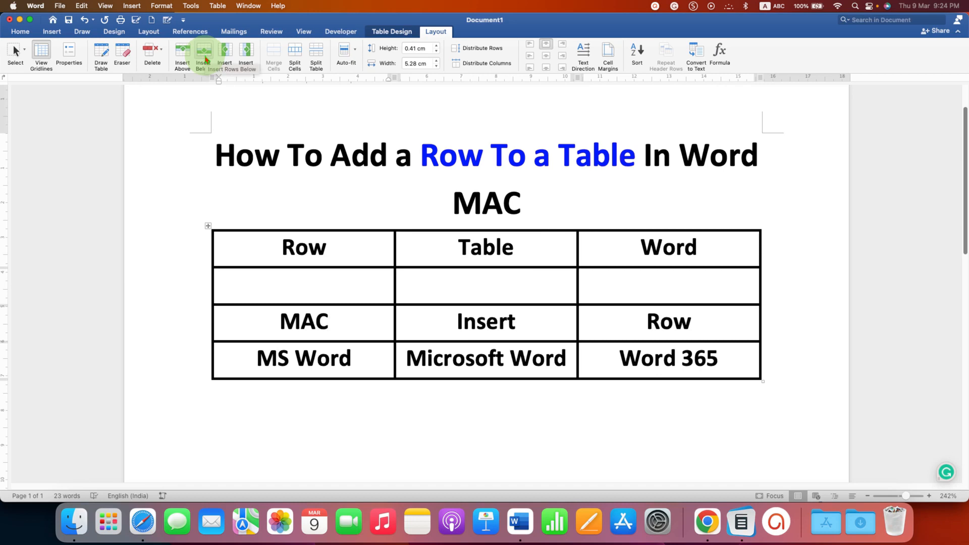
{"action": "left_click", "coordinate": [203, 56]}
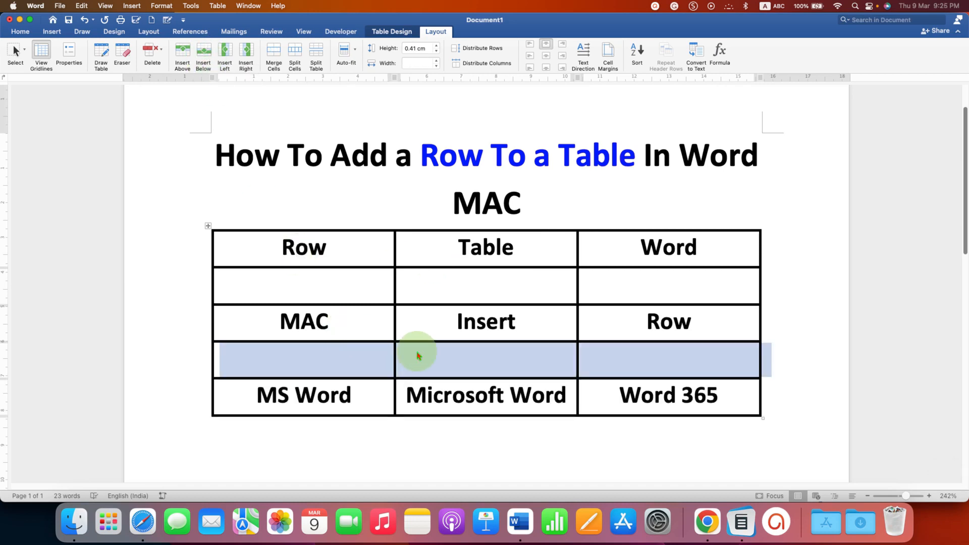
{"action": "mouse_move", "coordinate": [526, 326]}
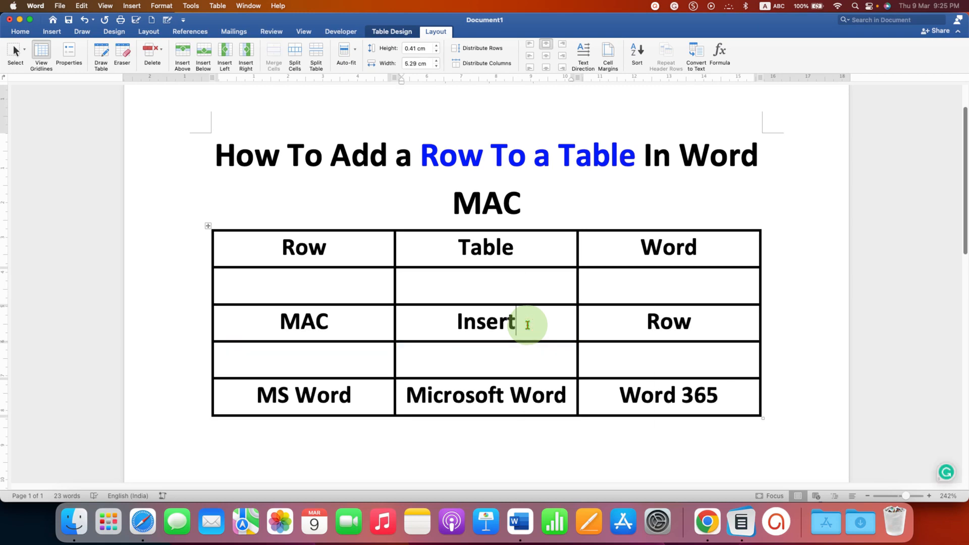
Insert another blank row above and below the MAC row from the right-click menu.
{"action": "right_click", "coordinate": [527, 323]}
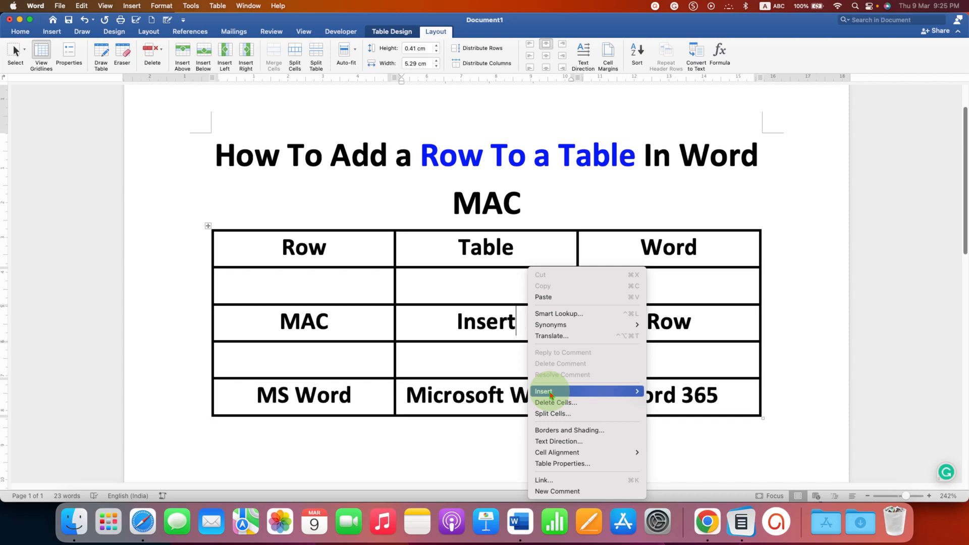
{"action": "mouse_move", "coordinate": [544, 391]}
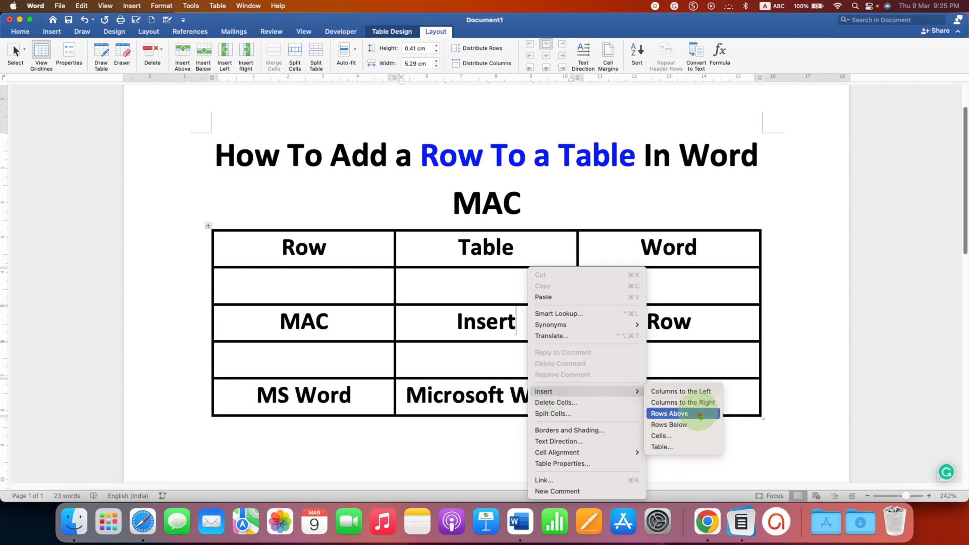
{"action": "left_click", "coordinate": [669, 413]}
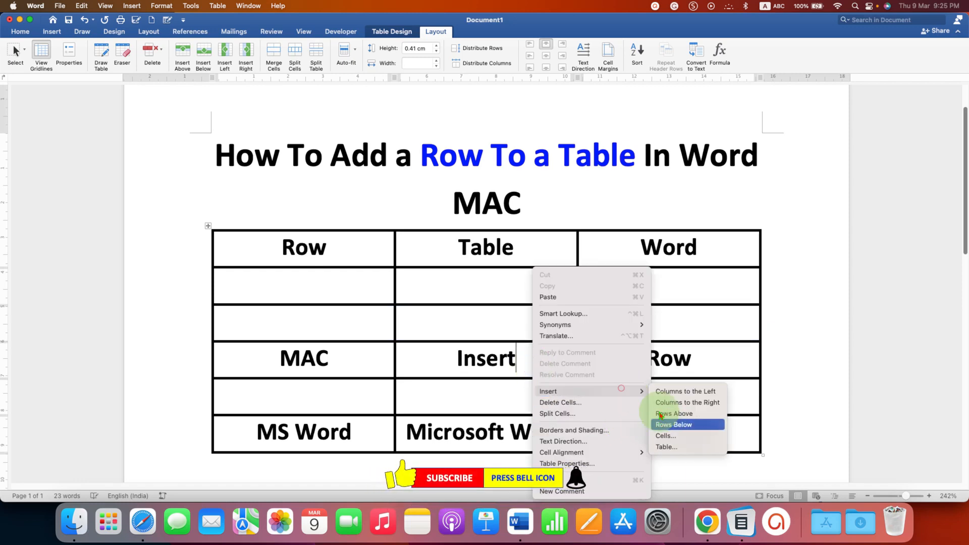
{"action": "left_click", "coordinate": [674, 424]}
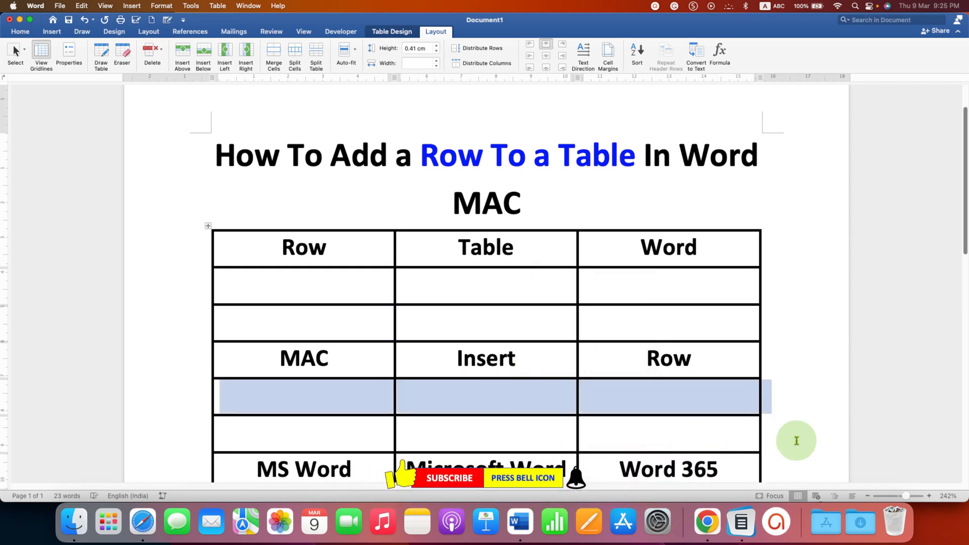